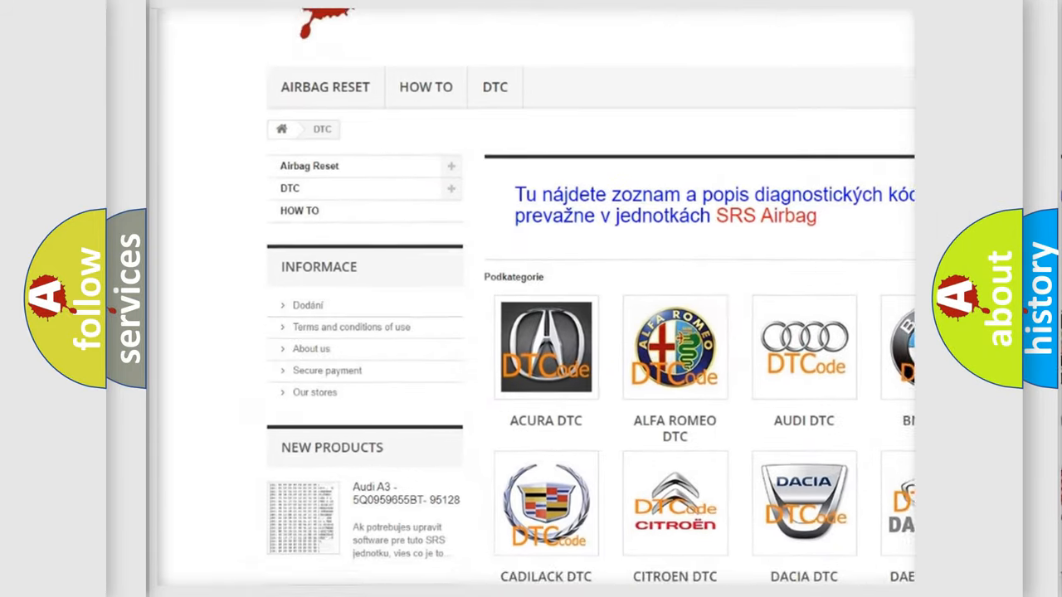
{"action": "scroll", "scroll_direction": "down", "scroll_amount": 3}
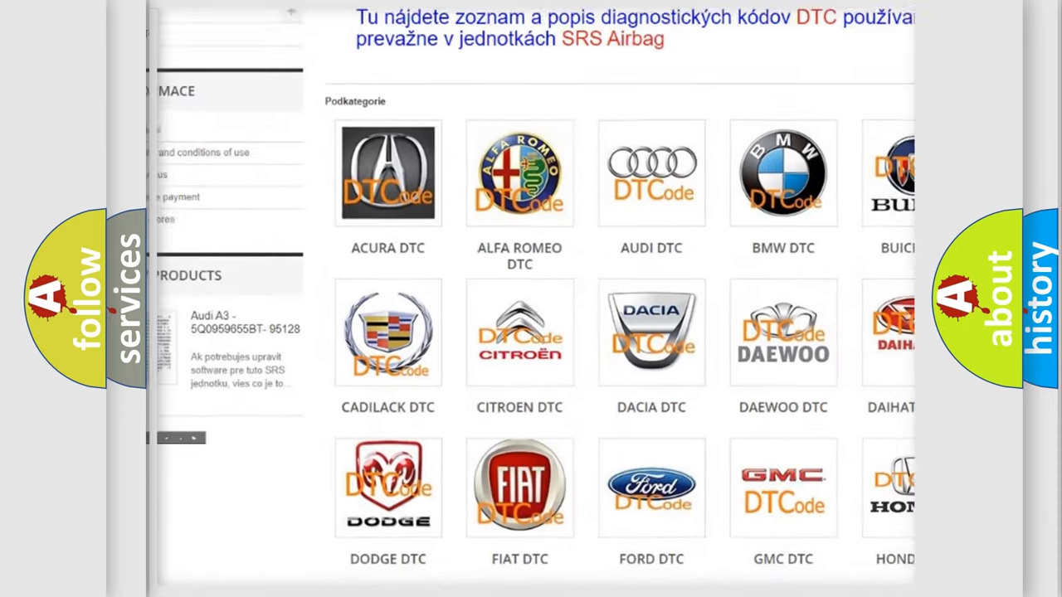
{"action": "scroll", "scroll_direction": "down", "scroll_amount": 3}
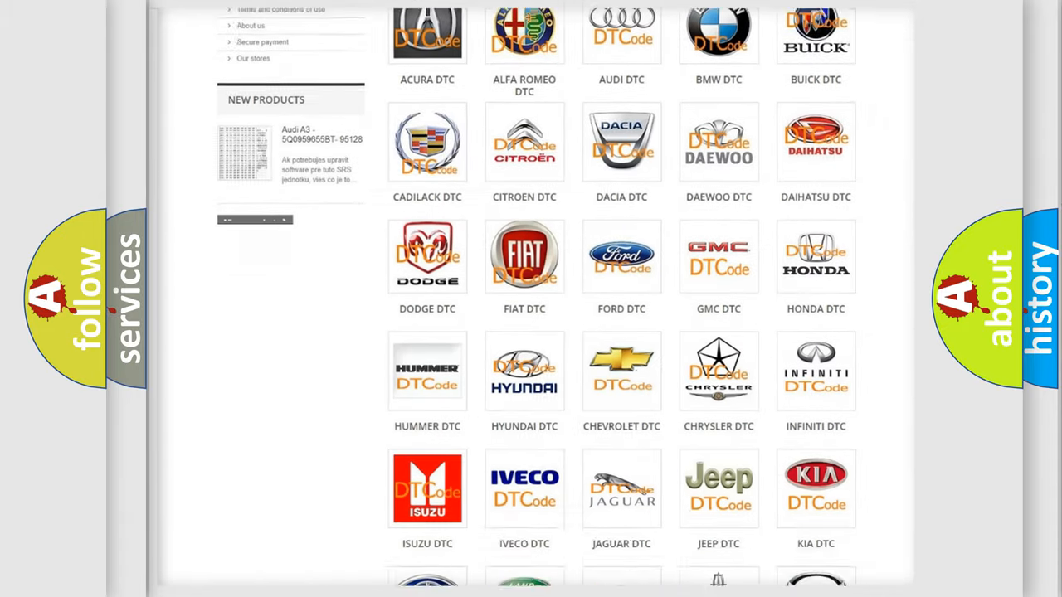
{"action": "scroll", "scroll_direction": "down", "scroll_amount": 3}
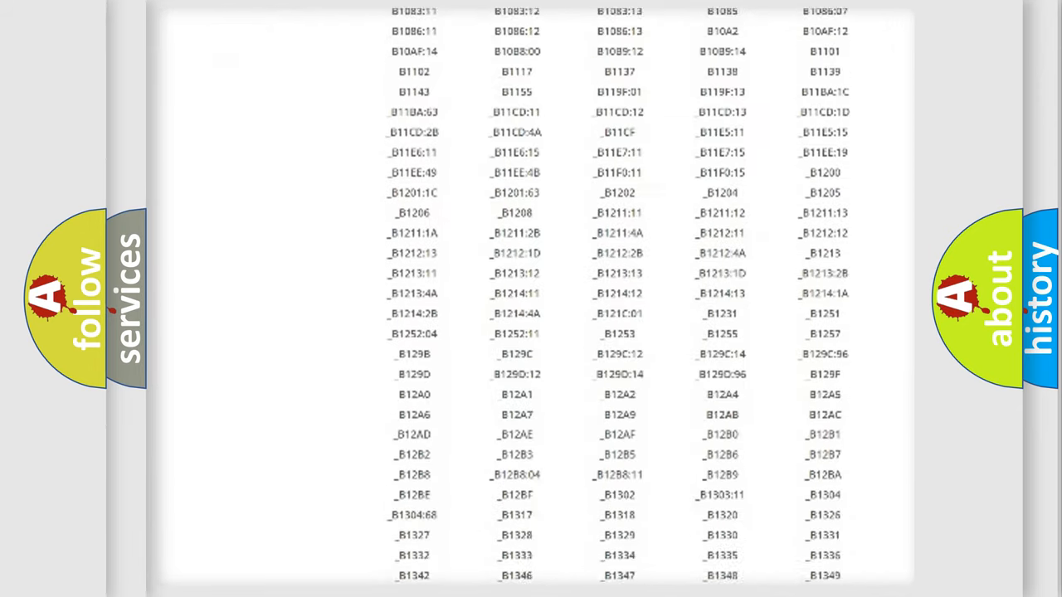
{"action": "scroll", "scroll_direction": "down", "scroll_amount": 3}
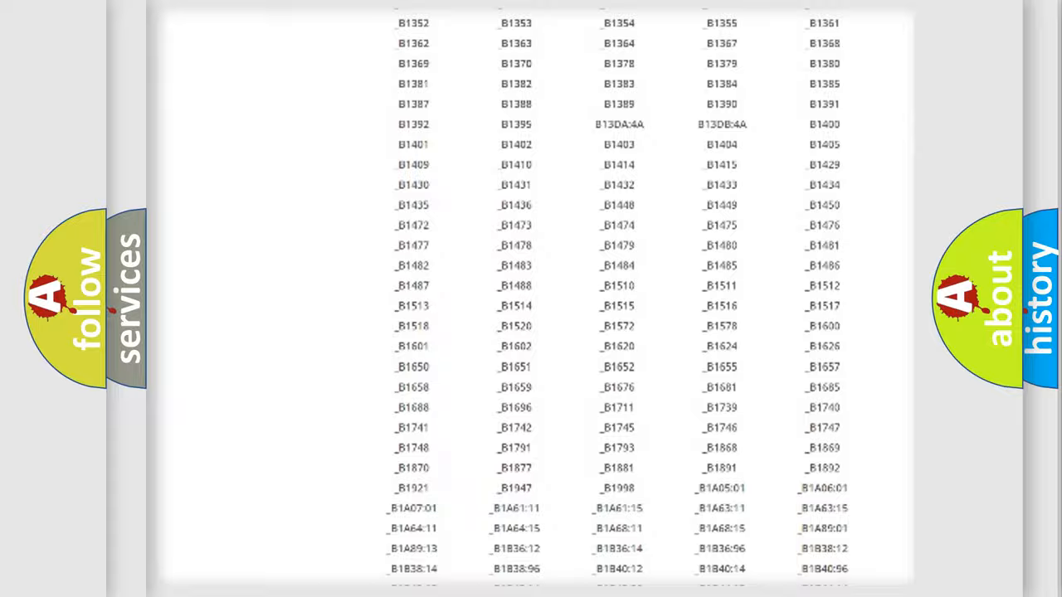